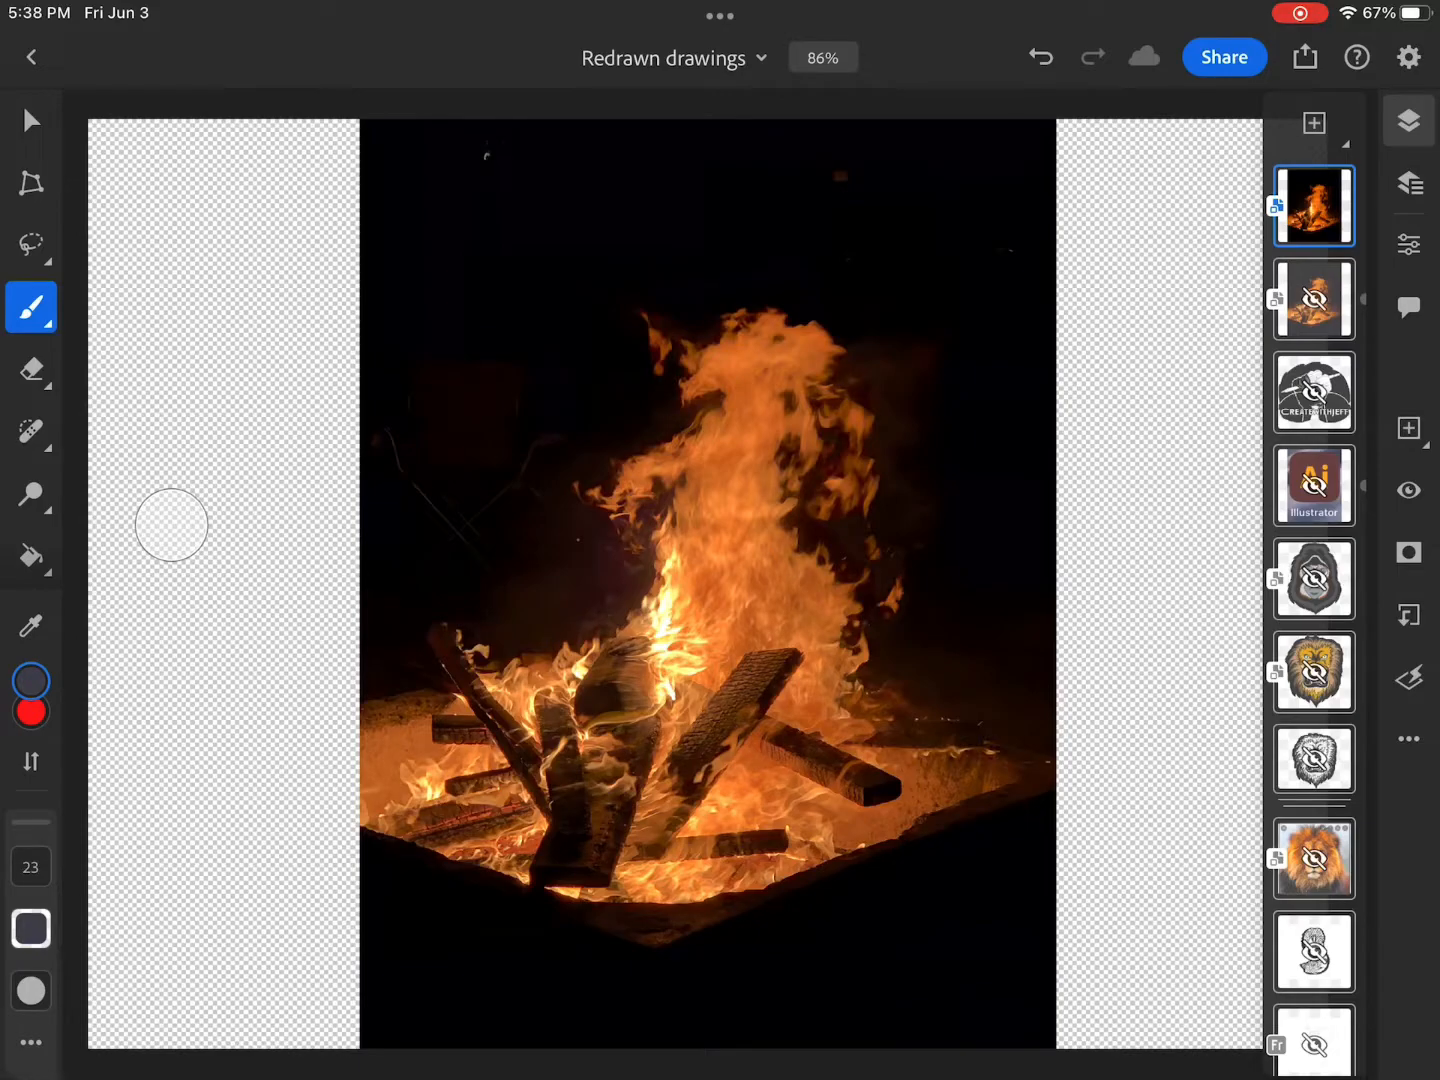
- Select the campfire flames with the Magic Wand, separating them from the black background
click(32, 244)
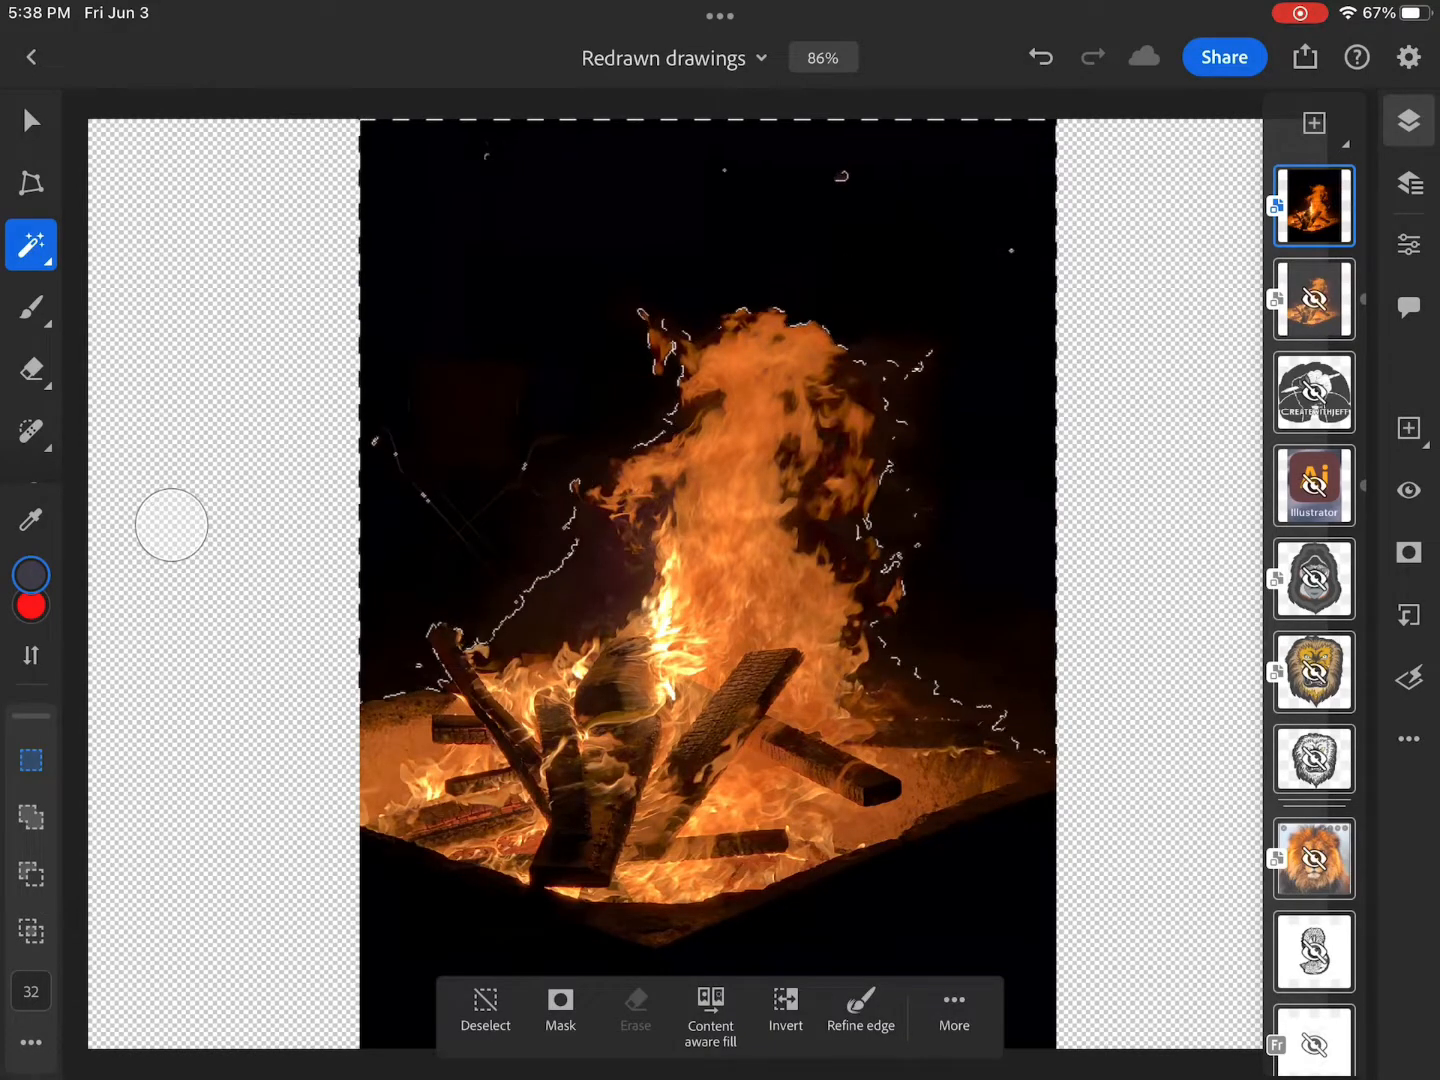
- Refine the flame selection with an edge detection radius of about 43 px and accept it
click(858, 1012)
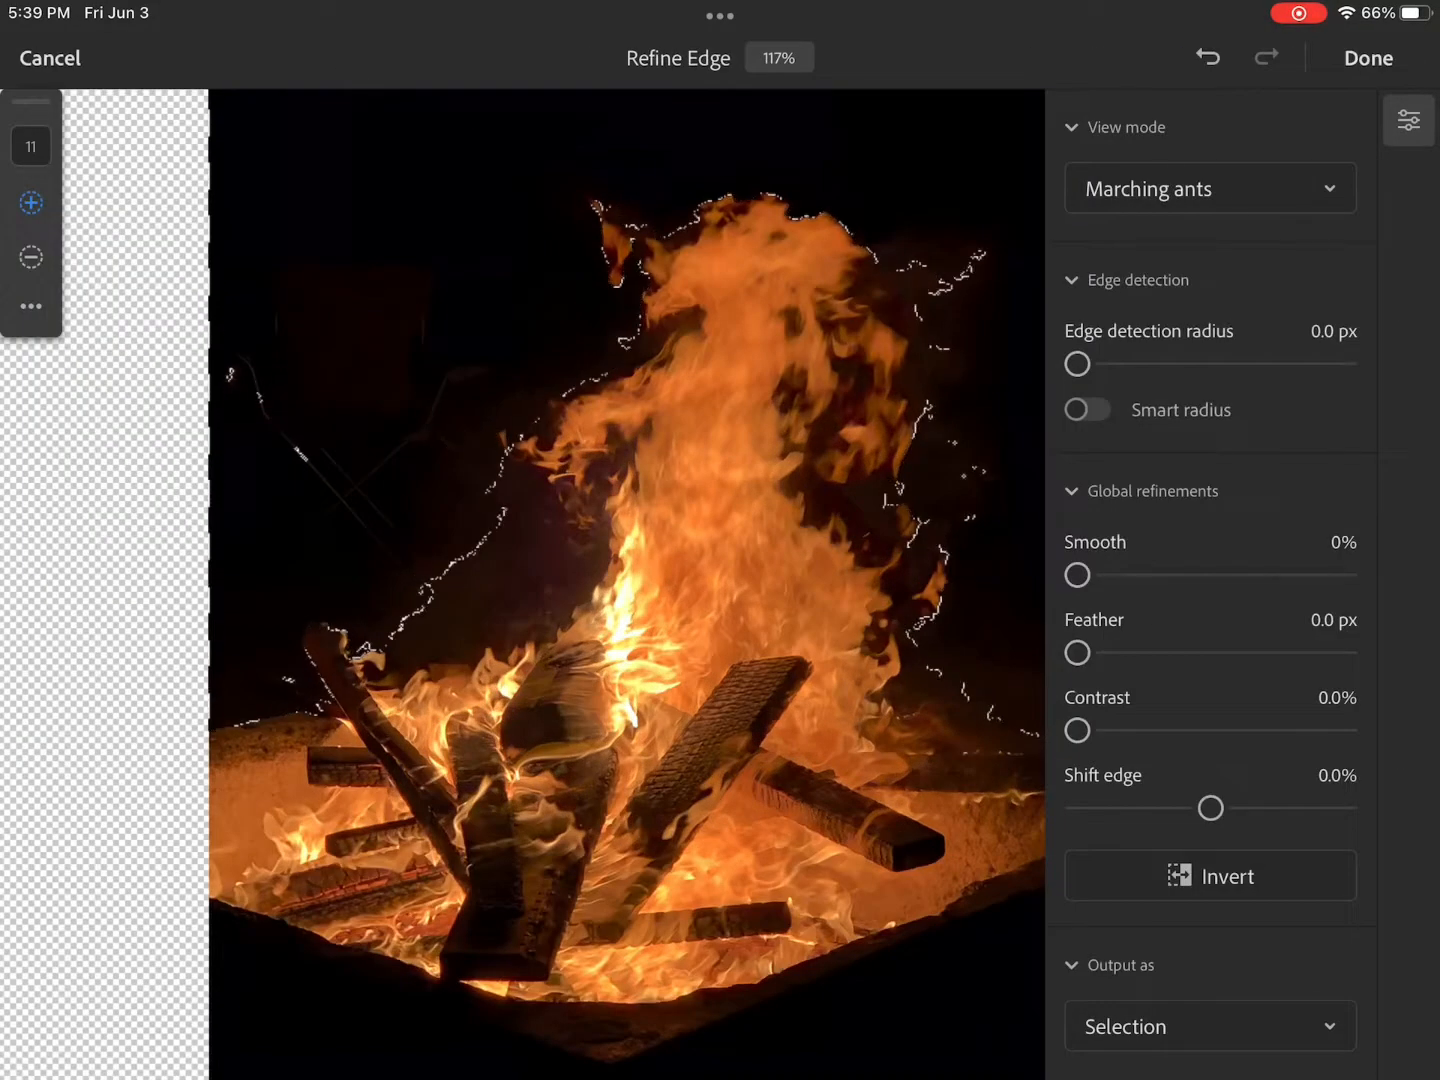
drag(1076, 364, 1124, 364)
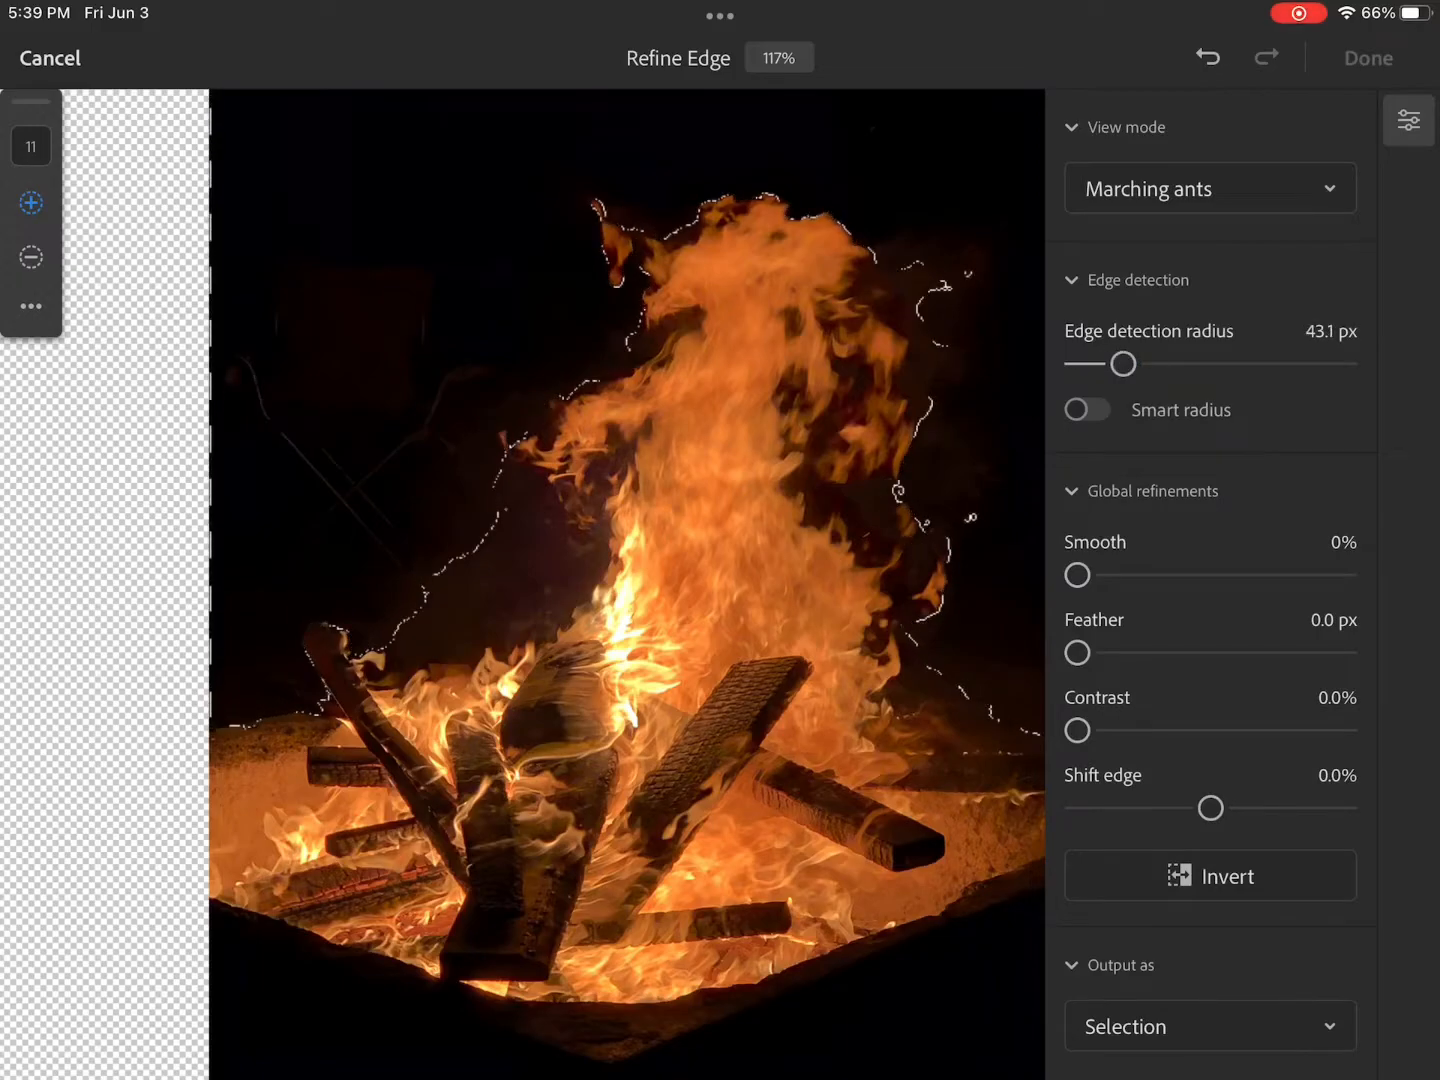
click(1368, 56)
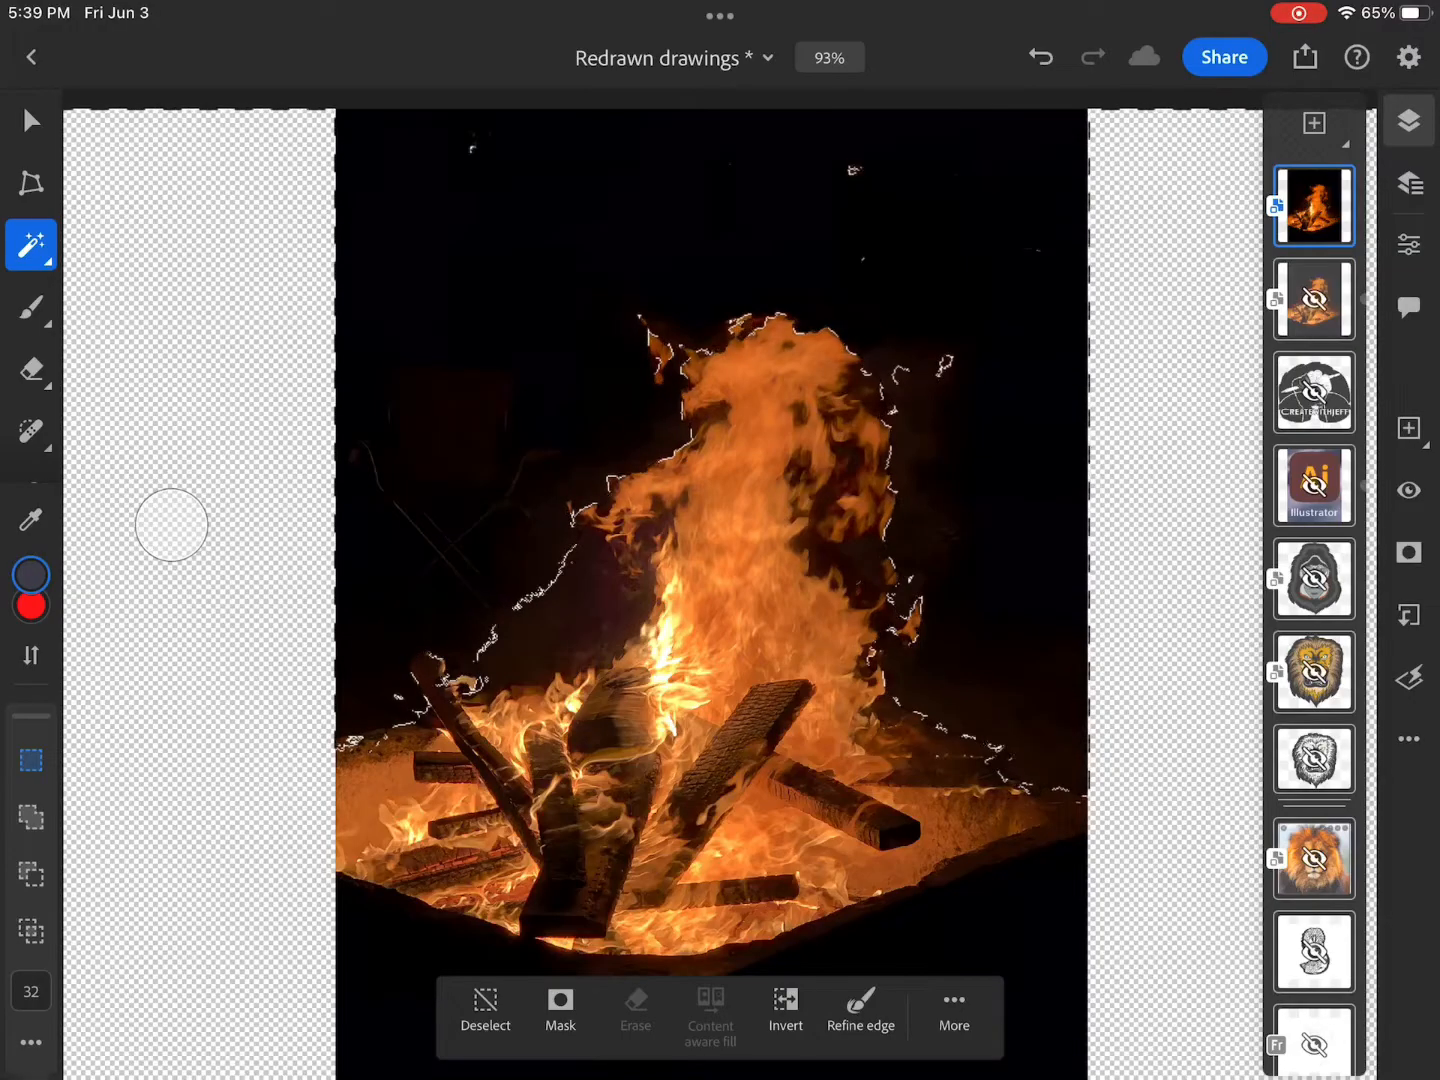
- Mask away the black background so the flames and logs sit on transparency
click(560, 1010)
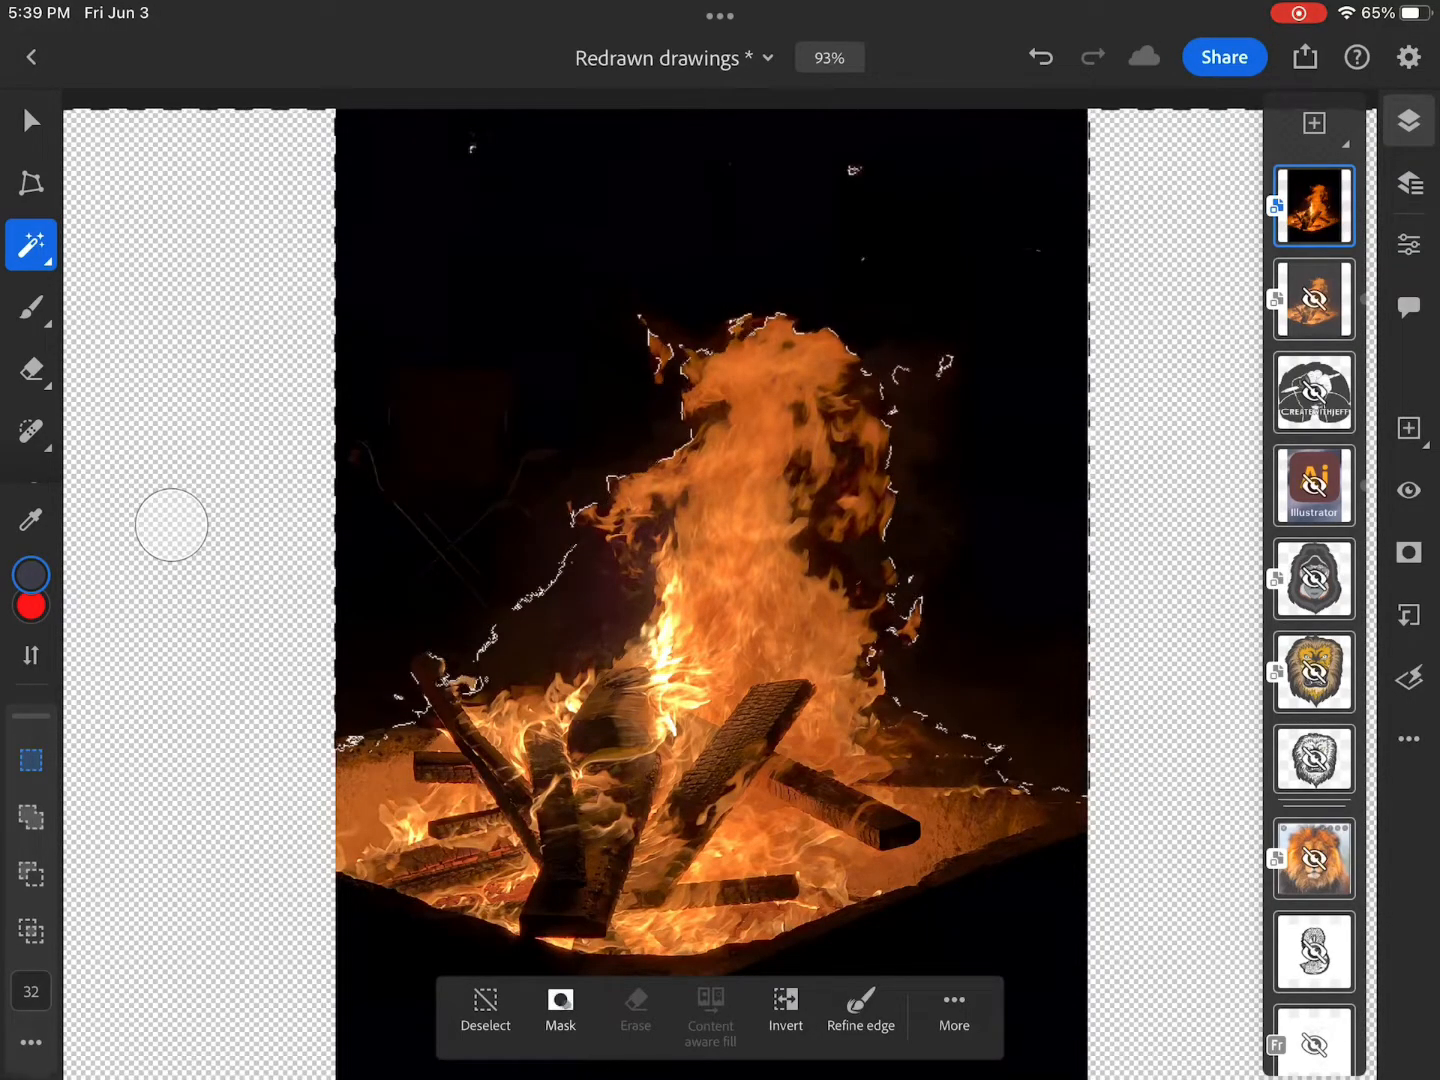
click(560, 1010)
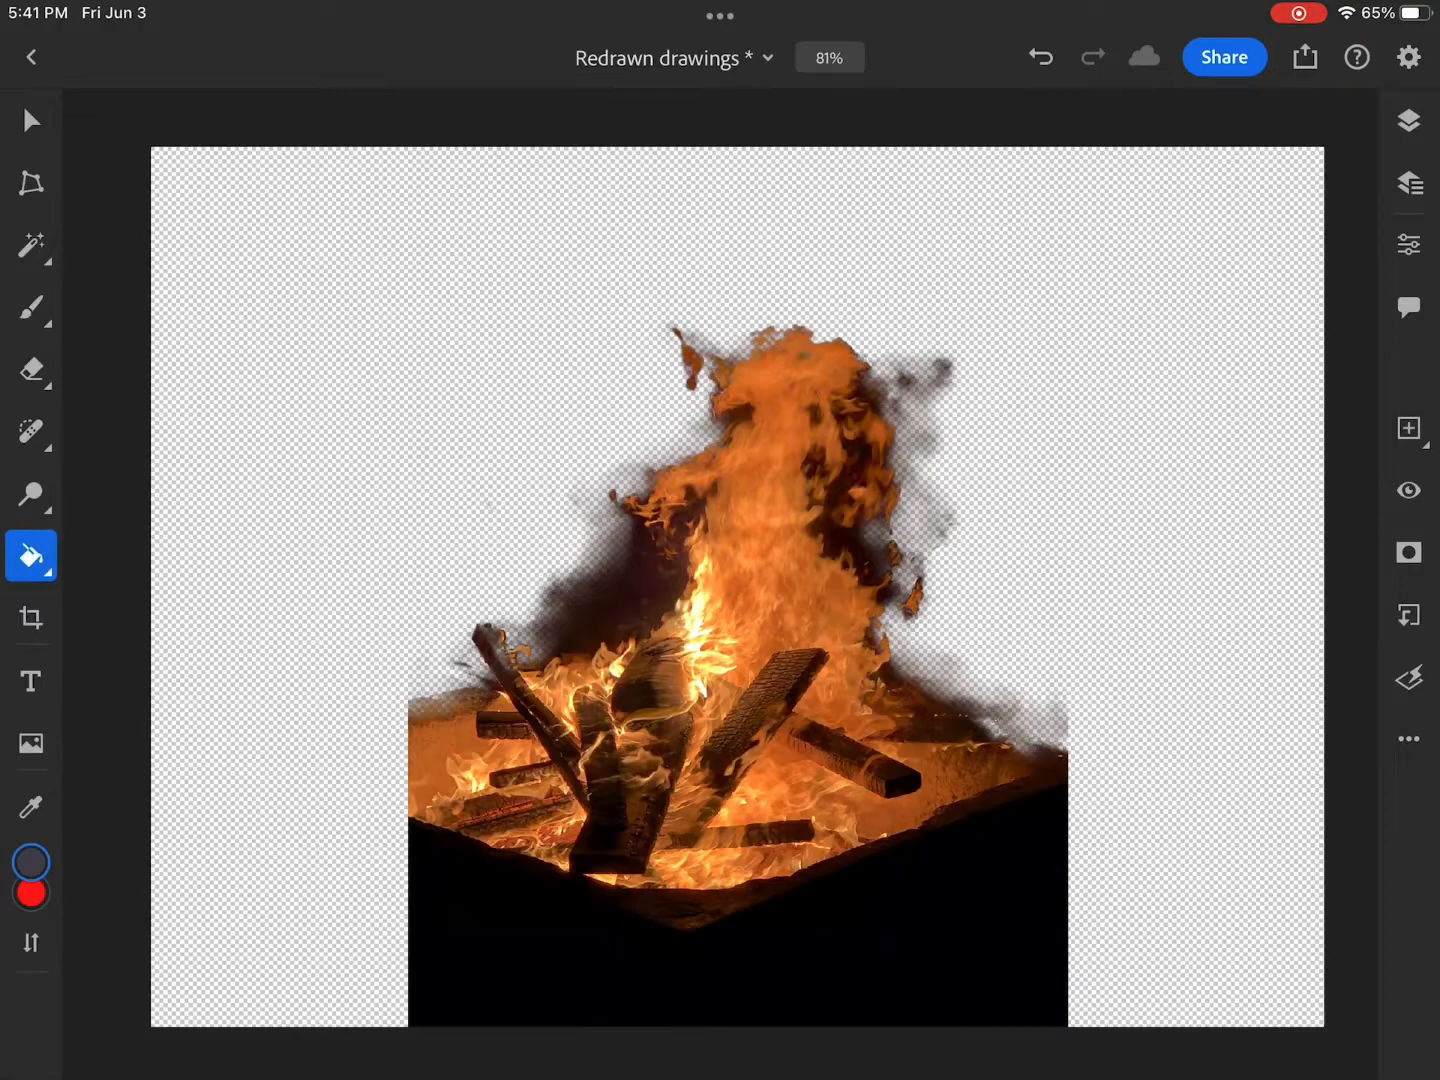
click(30, 864)
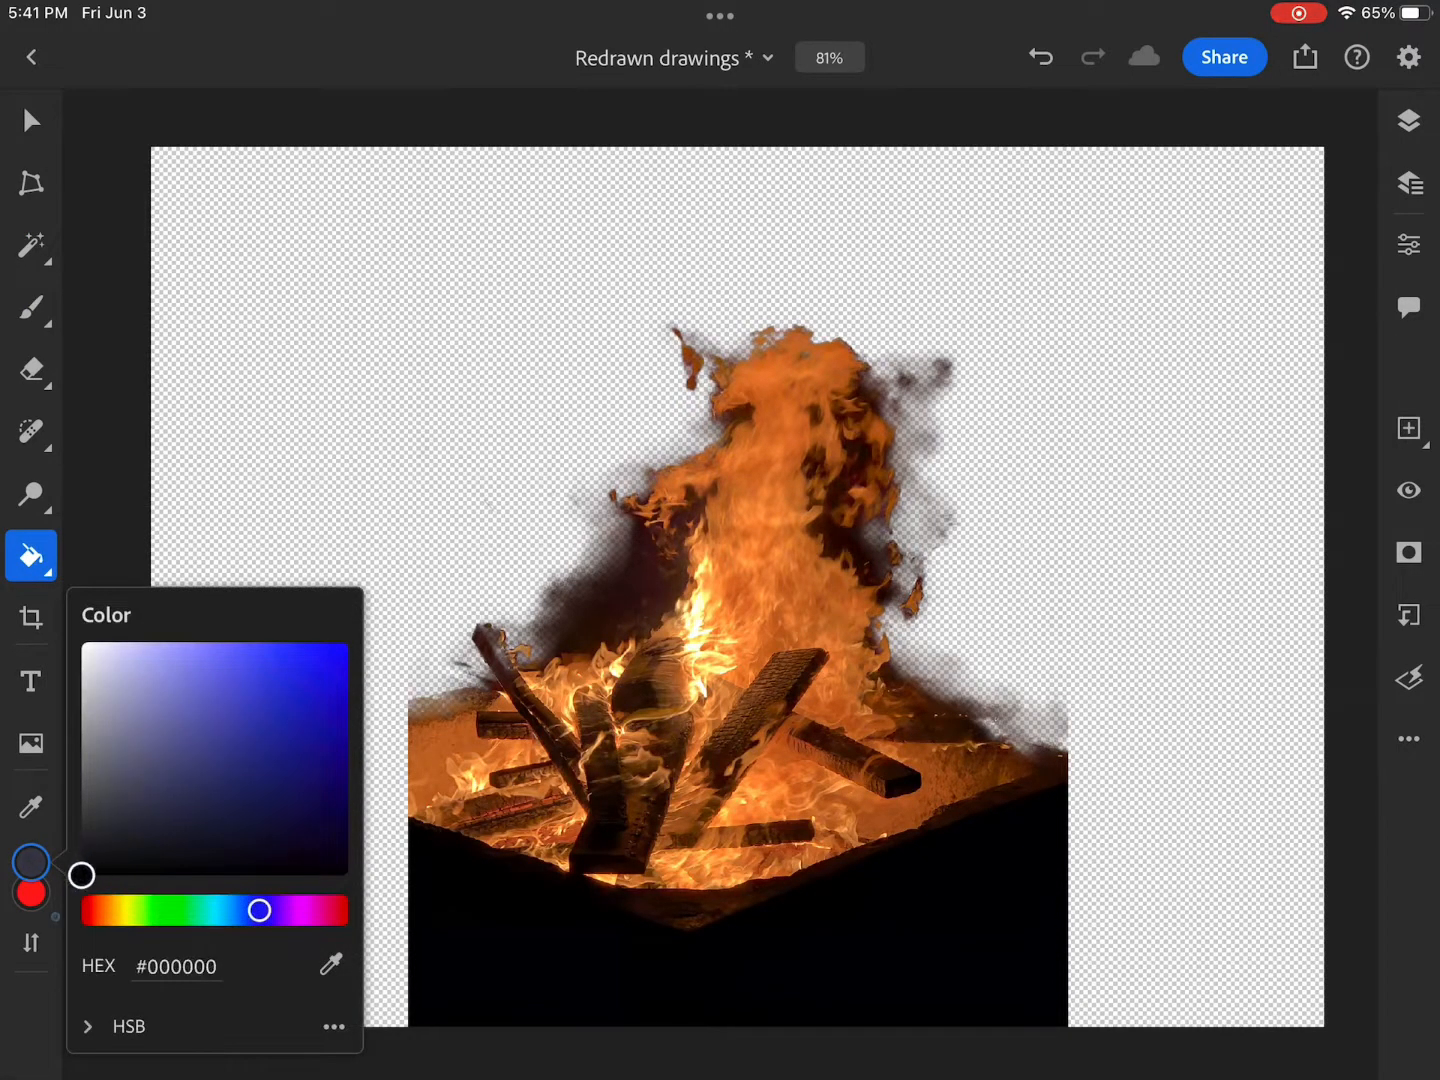